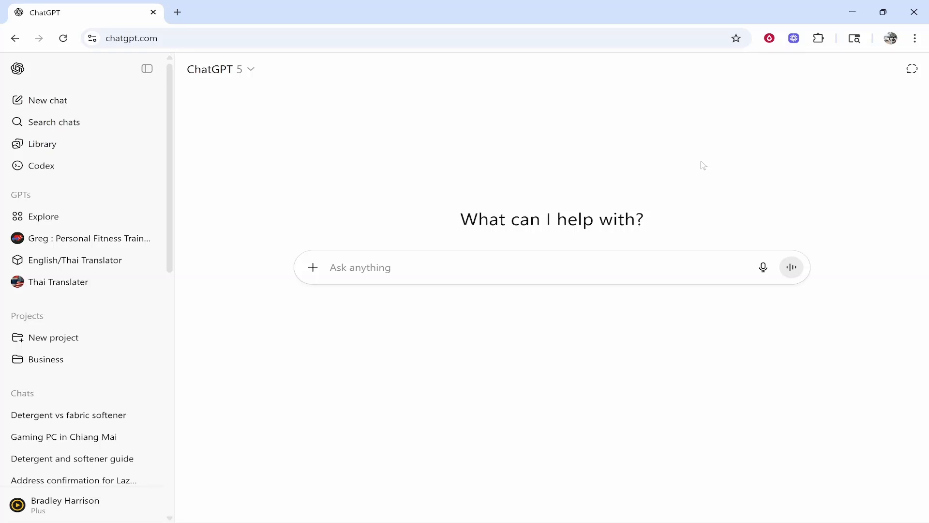
mouse_move(642, 180)
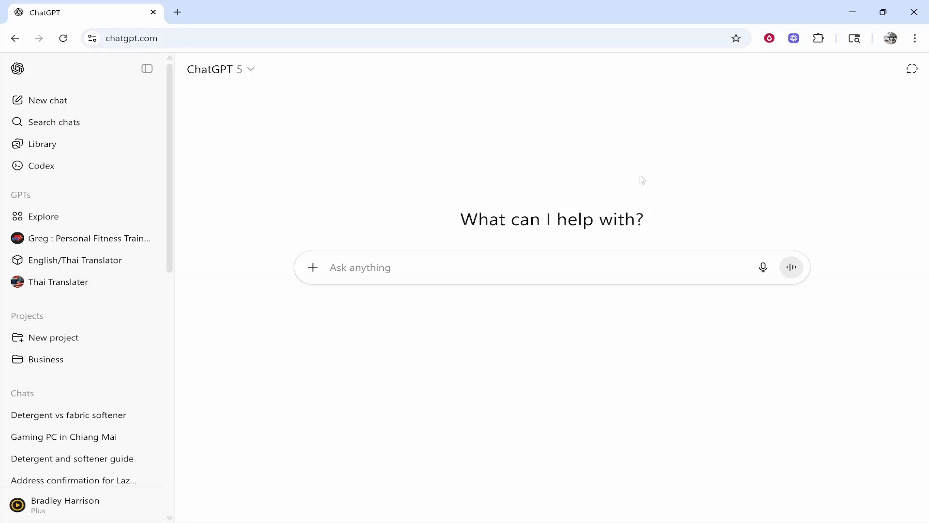
- Review the Gaming PC in Chiang Mai conversation down to the stand-height specs reply
left_click(64, 436)
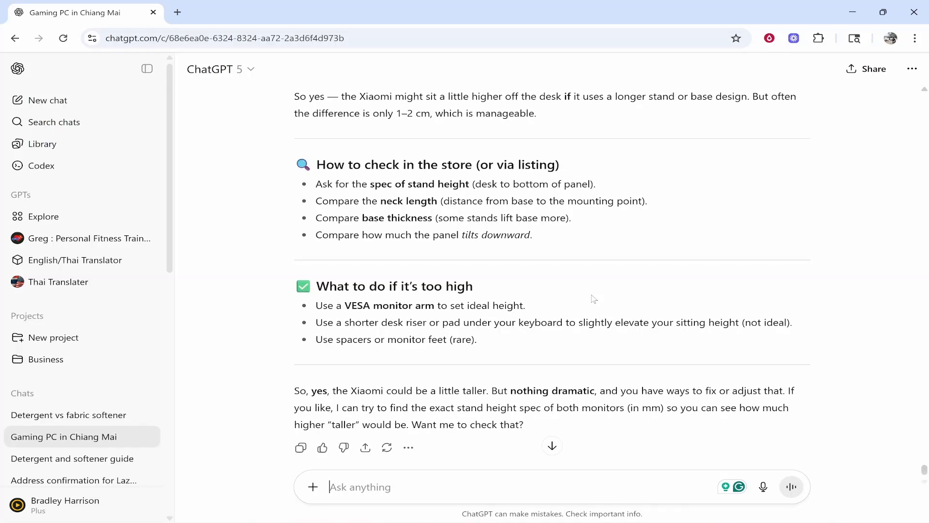
mouse_move(497, 300)
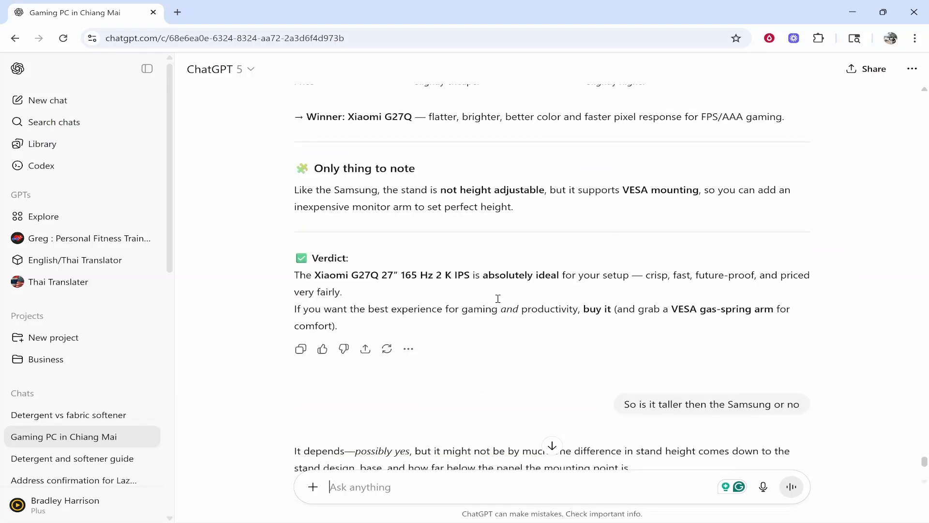
scroll("down", 3)
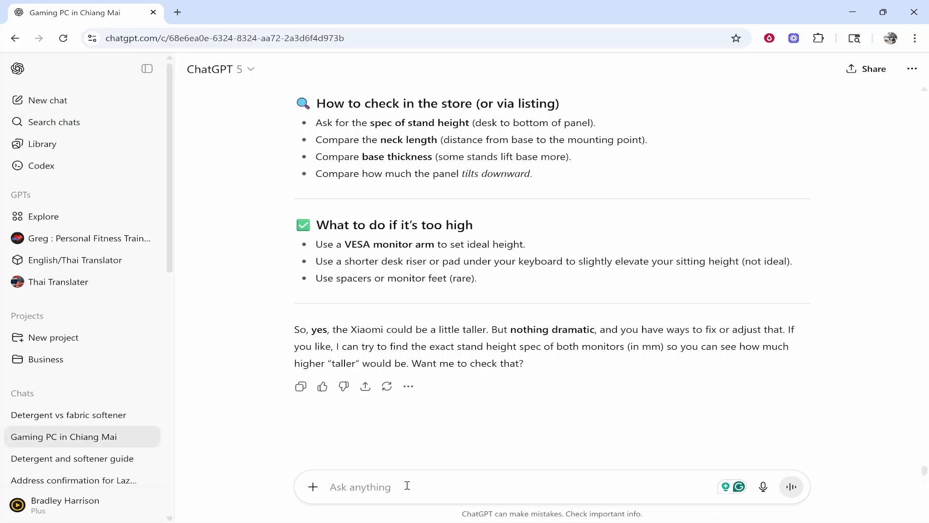
- Ask ChatGPT to summarize the long, slow chat for pasting into a new chat
type("this chat is getting to long and slow, can you summarize everything in this chat so i can paste it into a new chat please.")
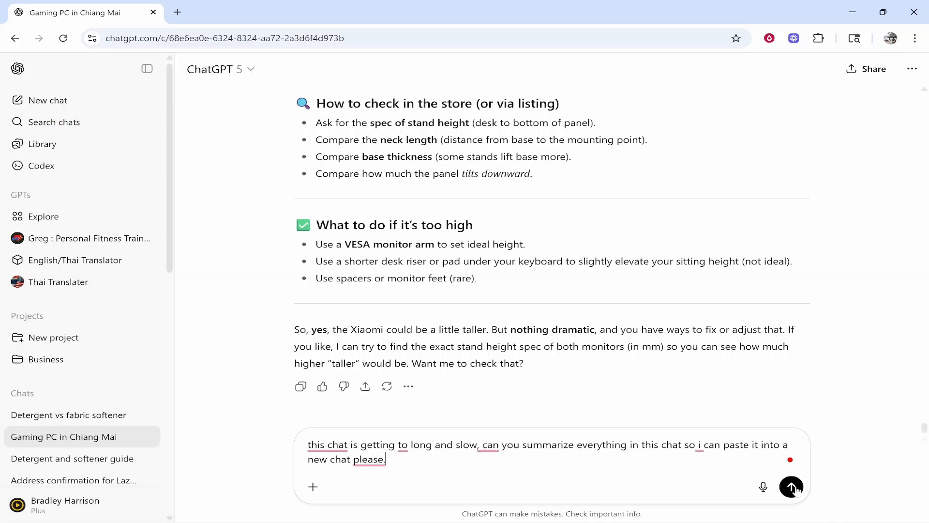
left_click(791, 488)
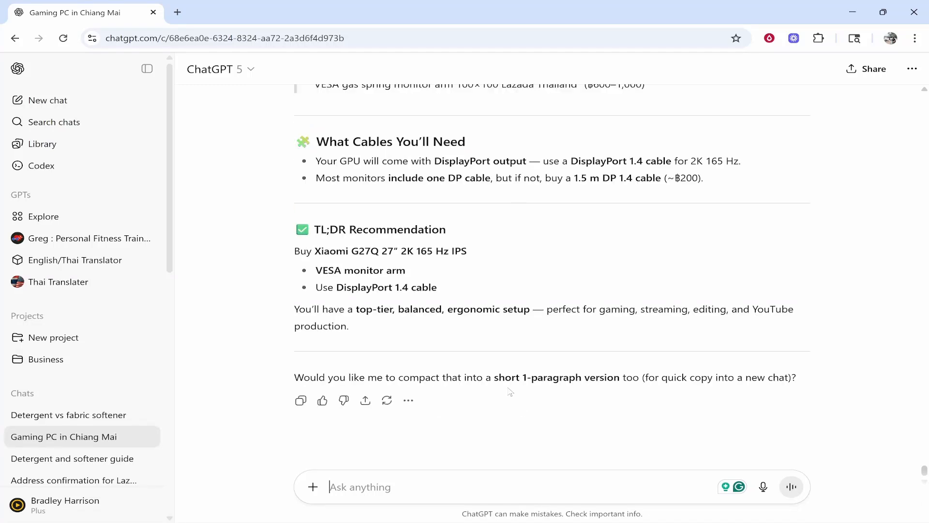
- Reply 'yes and give me context' to get a compact Context Summary for New Chat
scroll("down", 3)
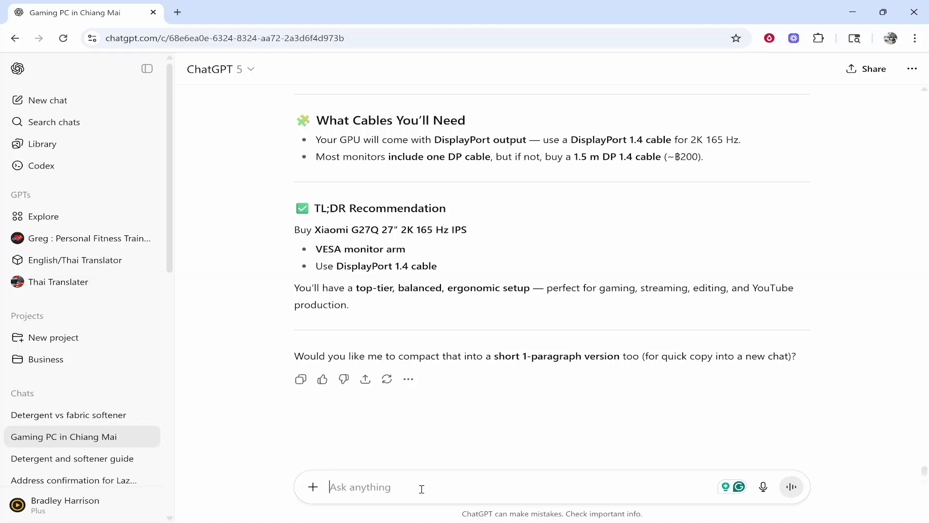
type("yes and give me co")
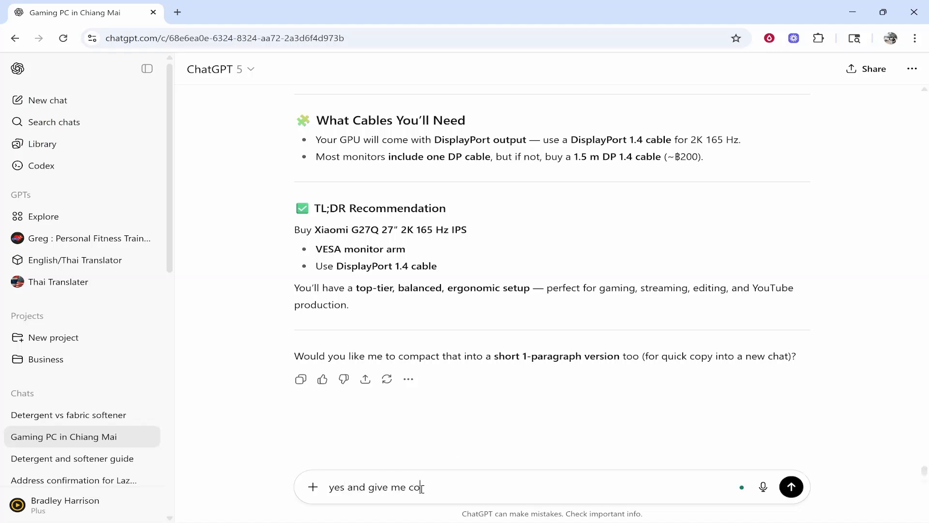
left_click(791, 487)
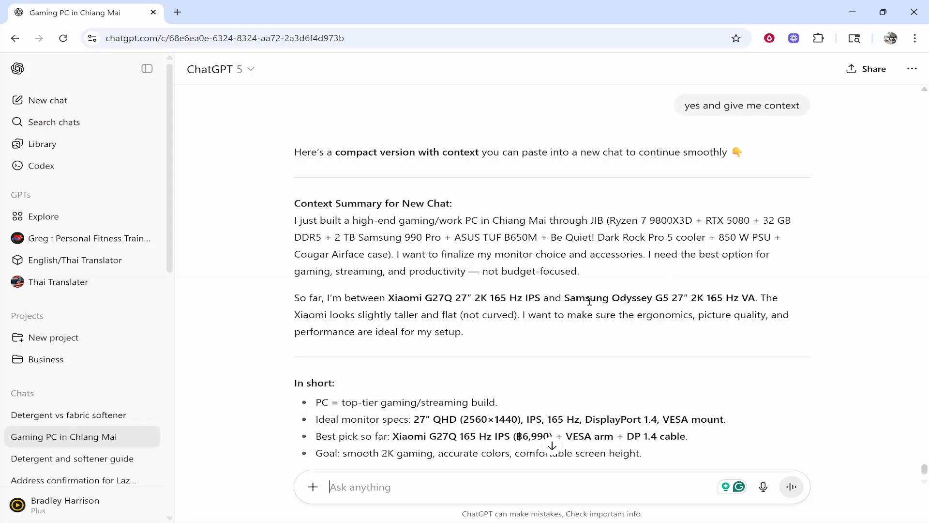
mouse_move(294, 206)
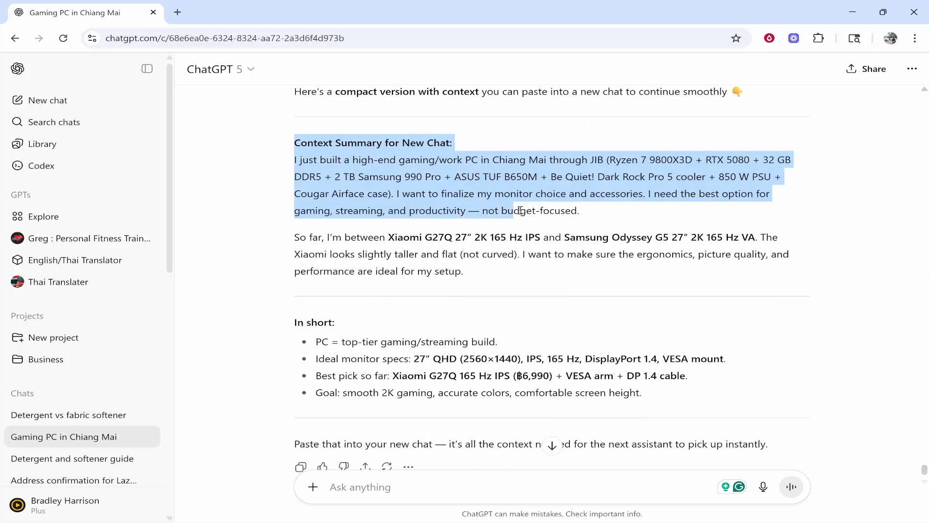
- Scroll through the Context Summary down to the 'In short' bullets for selection
scroll("down", 3)
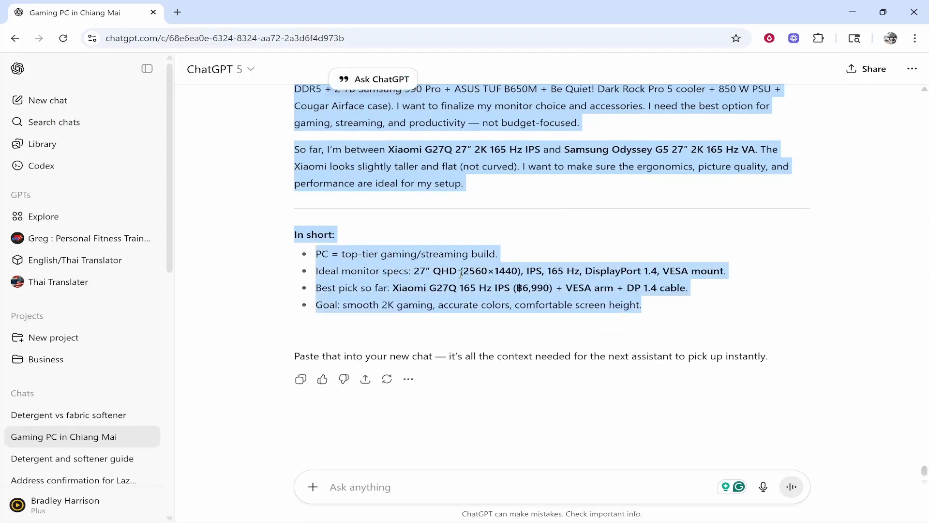
scroll("down", 3)
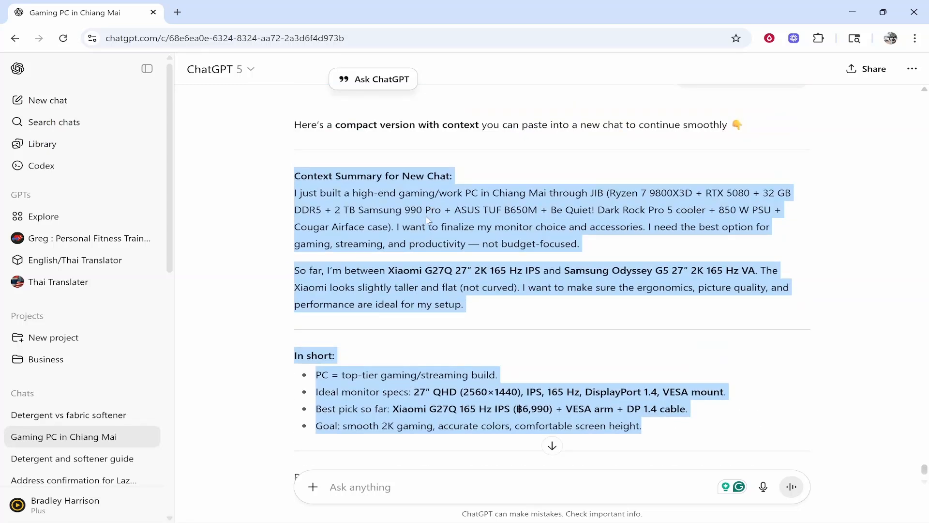